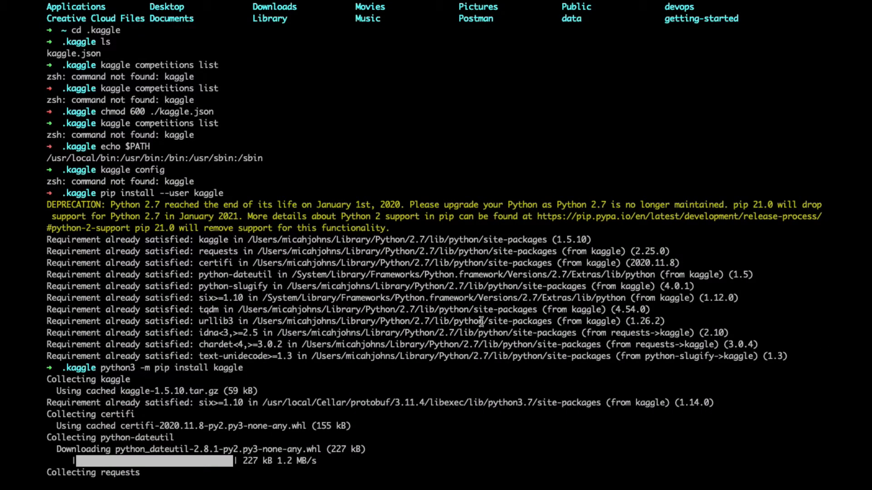
pyautogui.moveTo(292, 87)
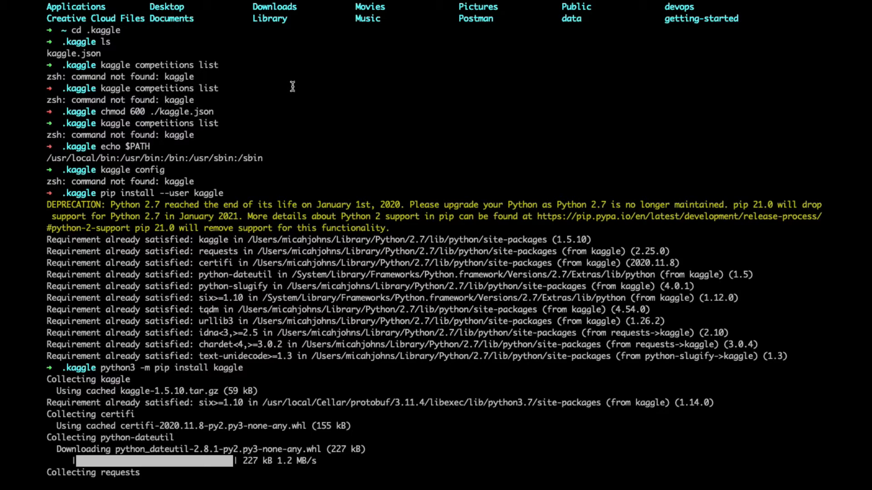
pyautogui.moveTo(217, 110)
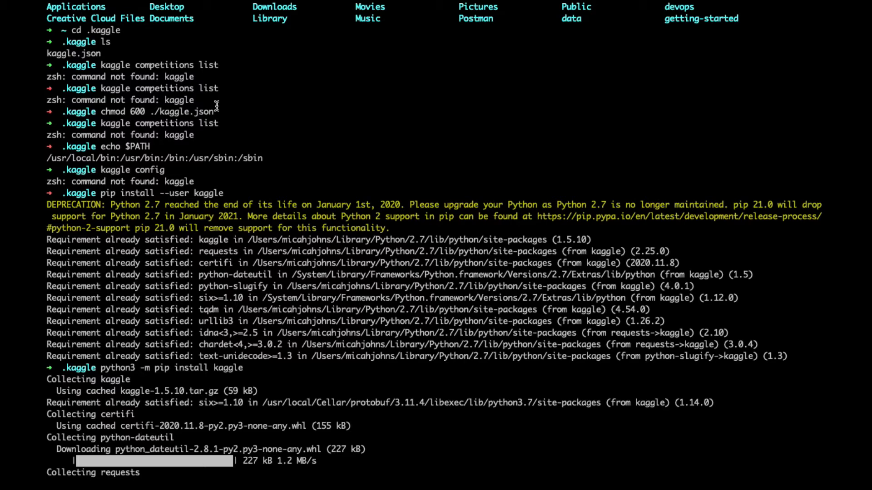
pyautogui.moveTo(238, 115)
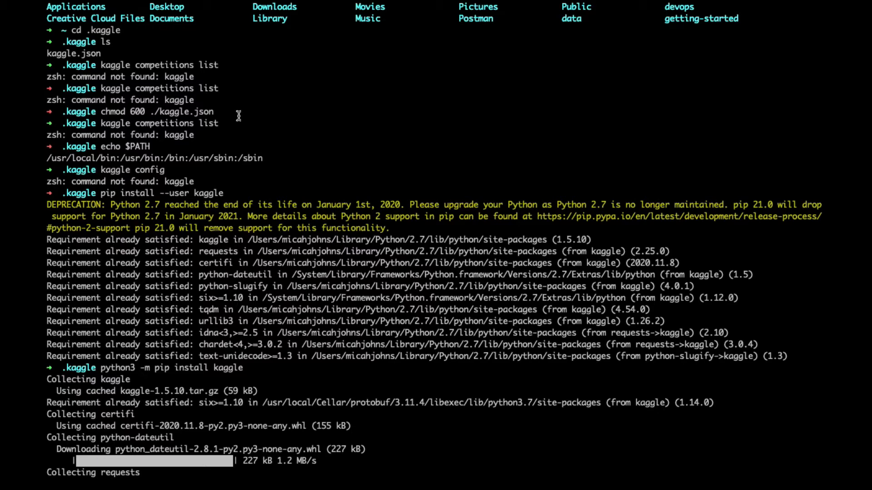
pyautogui.moveTo(256, 110)
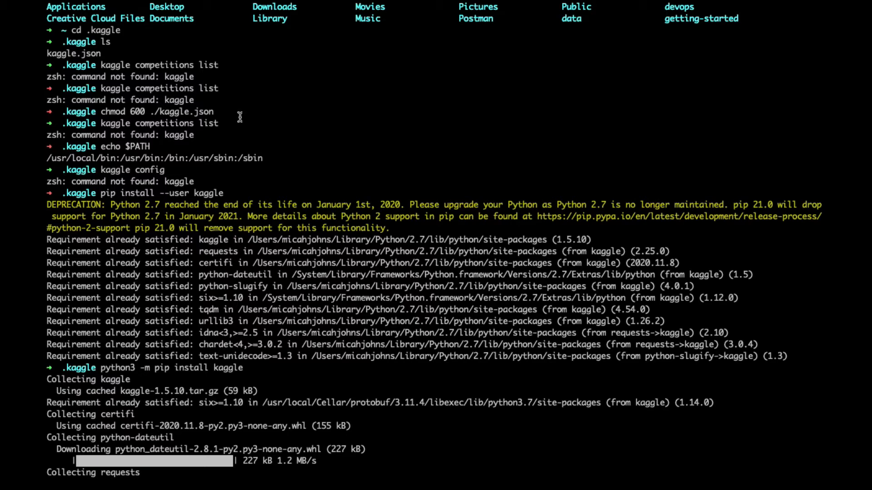
pyautogui.moveTo(103, 150)
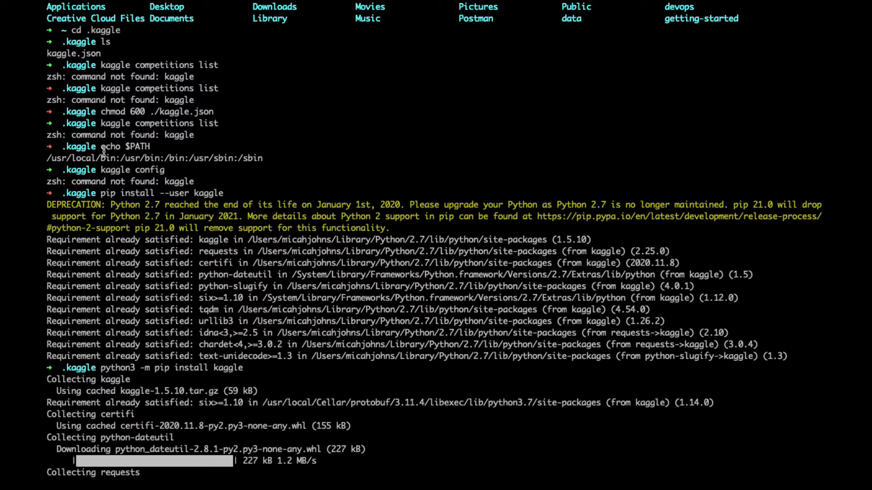
pyautogui.moveTo(199, 161)
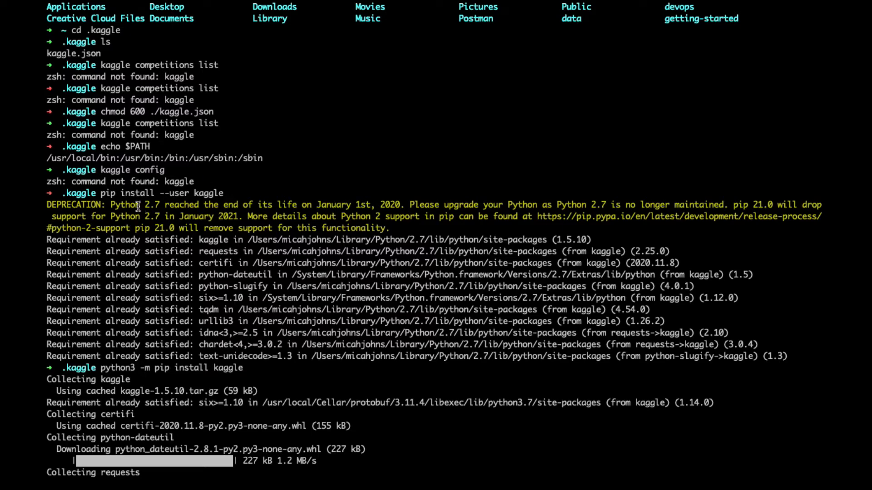
pyautogui.moveTo(187, 201)
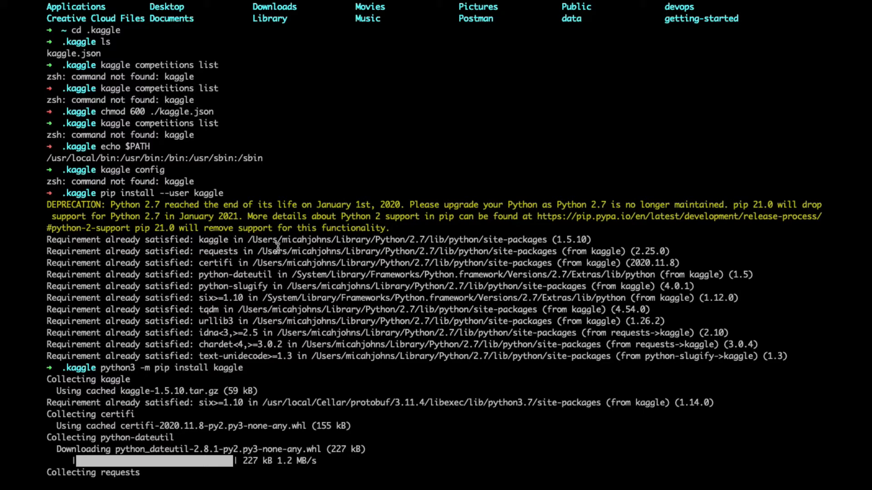
pyautogui.moveTo(284, 220)
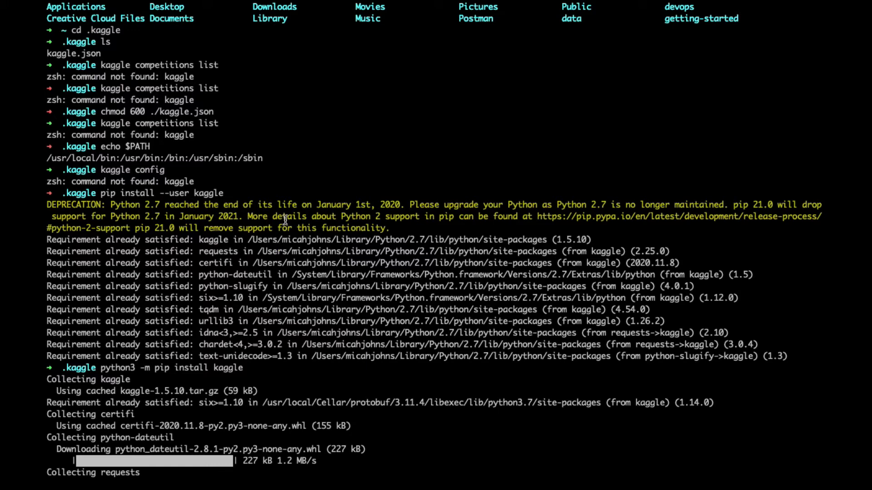
# - Scroll down to follow pip collecting kaggle's dependencies (requests, tqdm, python-slugify, urllib3, chardet)
pyautogui.scroll(-3)
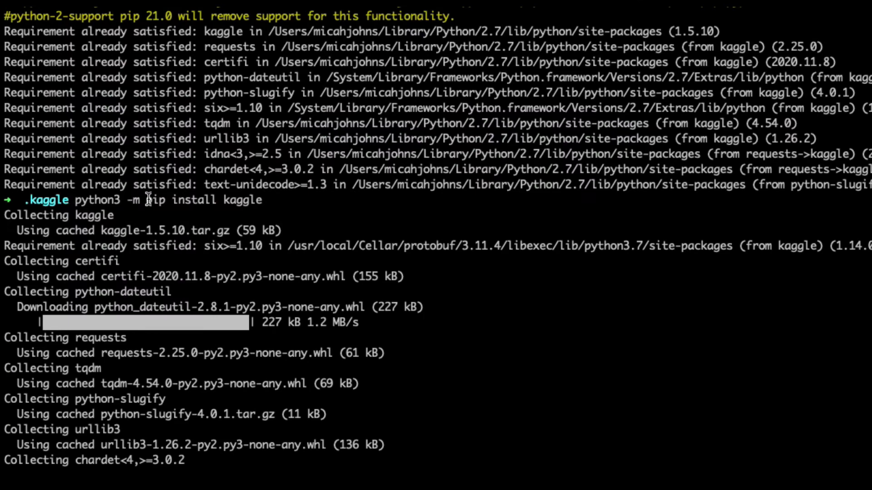
pyautogui.moveTo(364, 197)
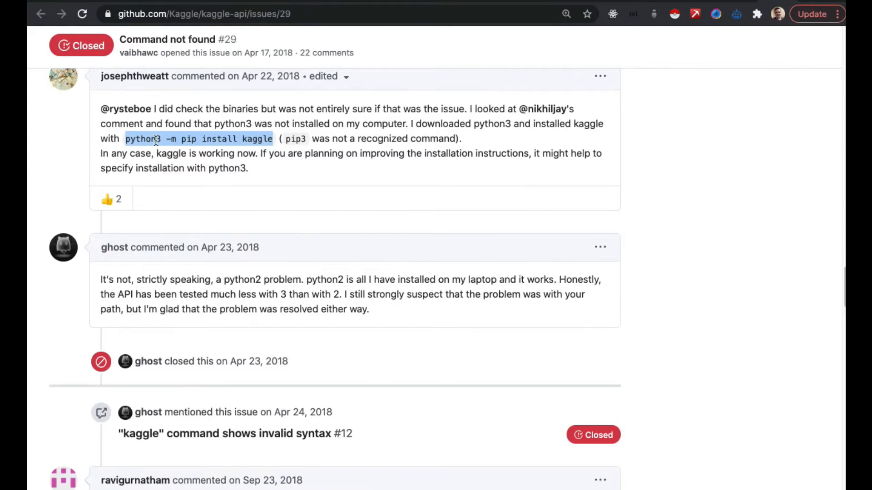
pyautogui.moveTo(242, 138)
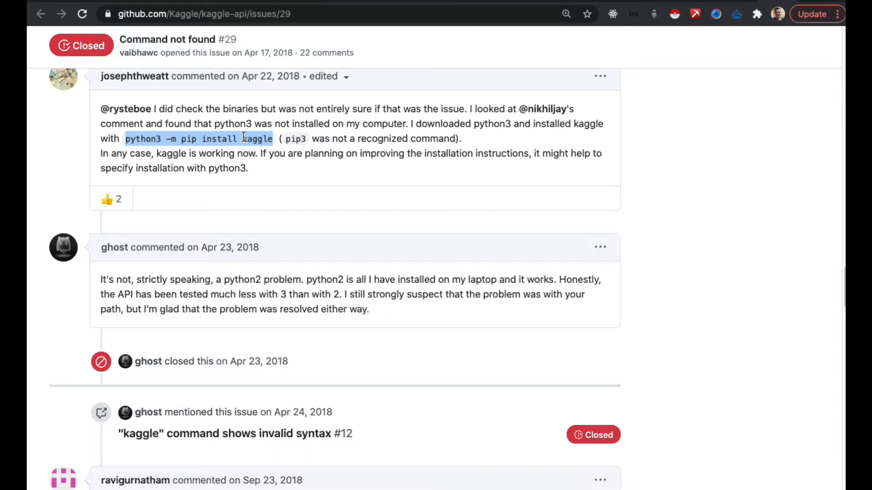
pyautogui.moveTo(204, 127)
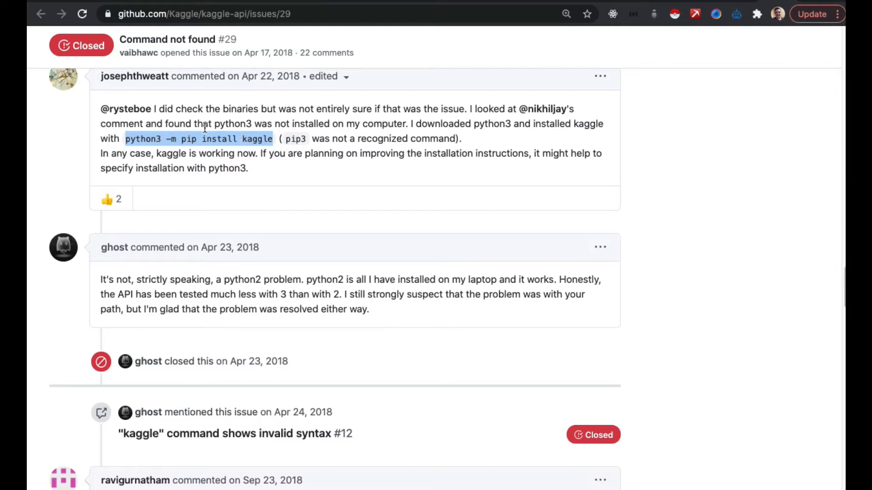
pyautogui.moveTo(97, 103)
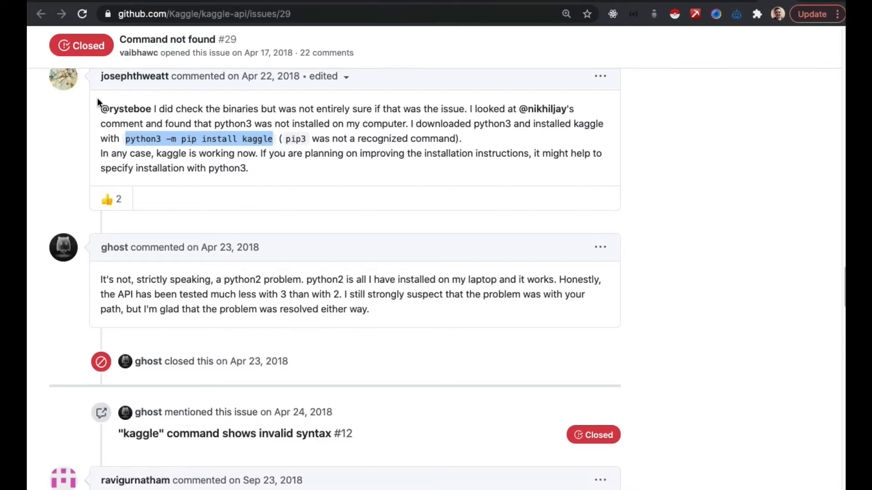
pyautogui.moveTo(342, 265)
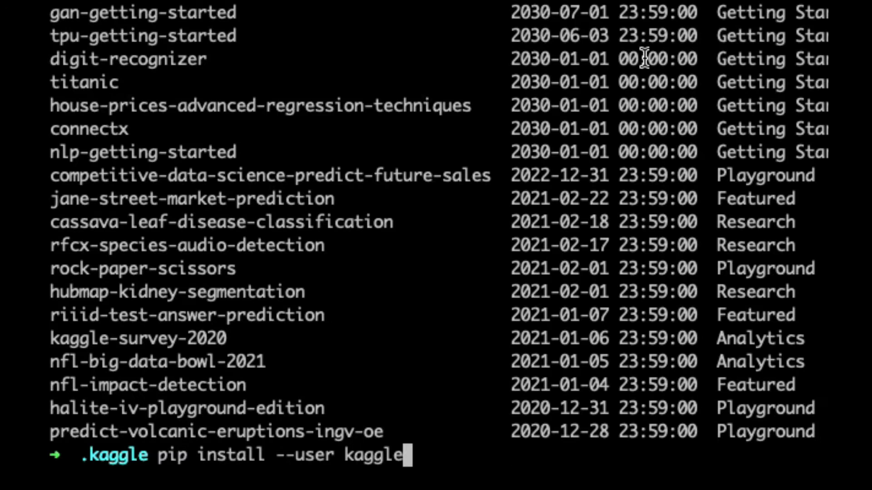
# - Run kaggle competitions list, then draft moving kaggle.json into ~/.kaggle
pyautogui.write('kaggle competitions list')
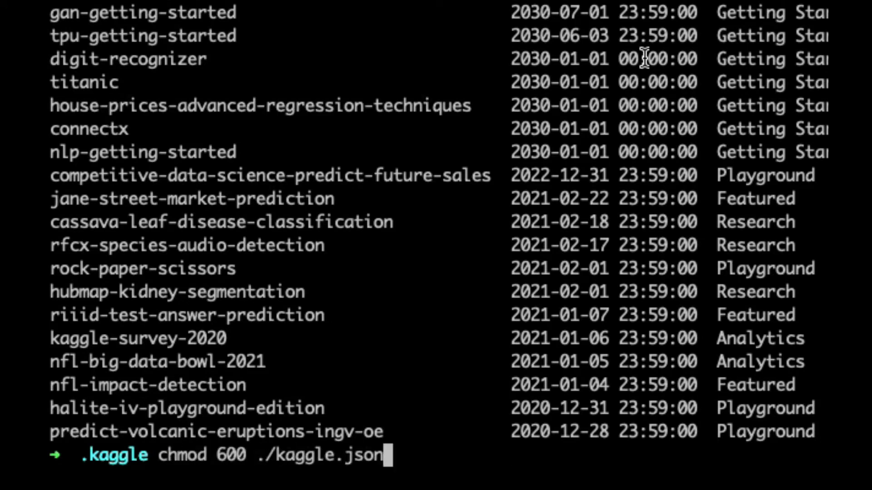
pyautogui.write('cd ..')
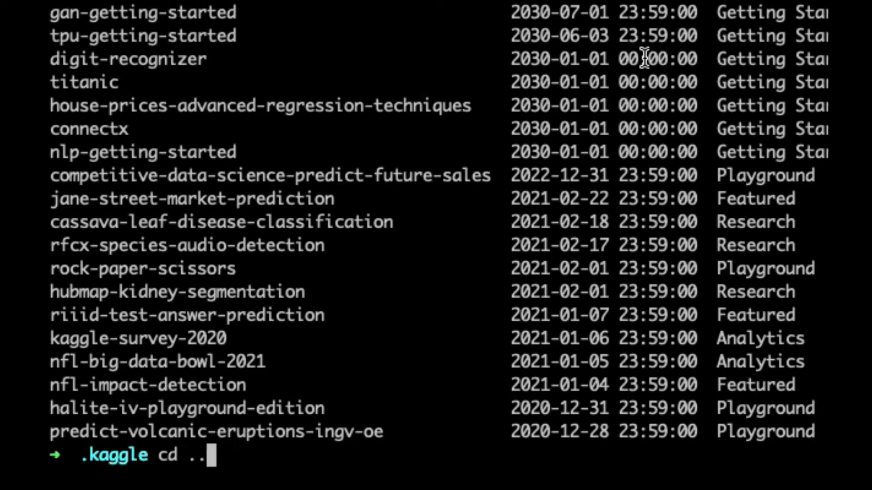
pyautogui.write('mv kaggle.json -t ~/Users/micahjohns/.kaggle')
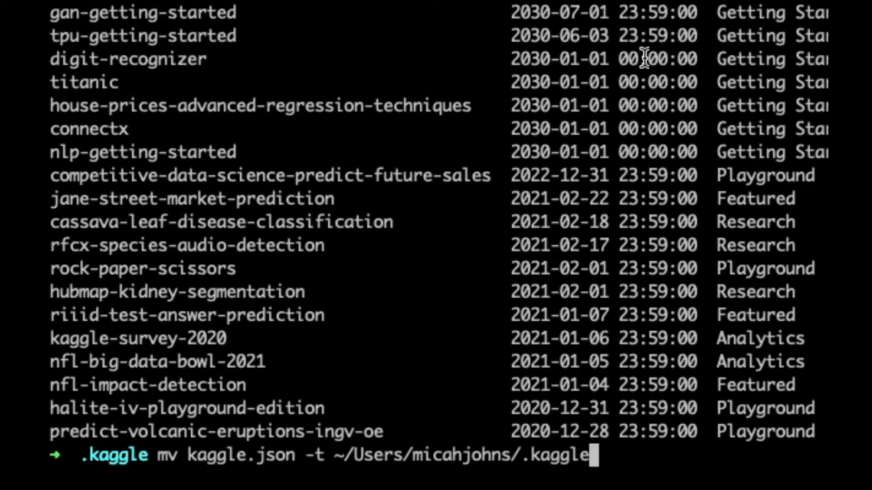
pyautogui.moveTo(367, 389)
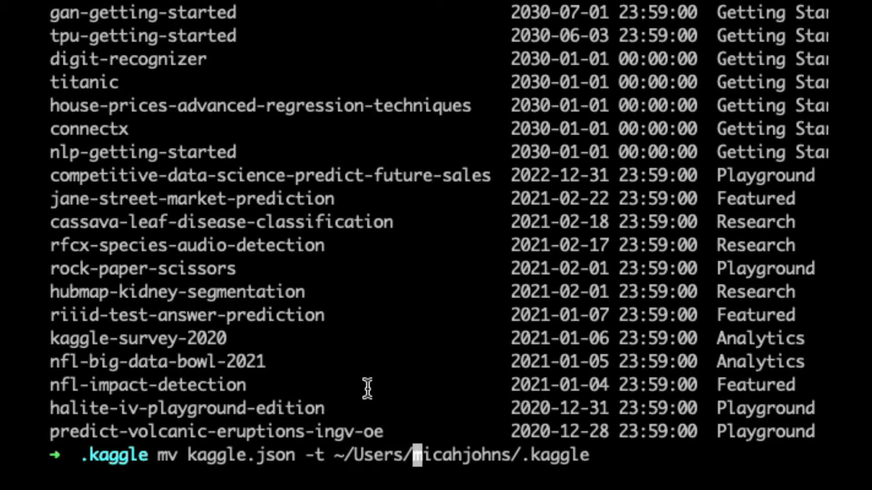
# - Erase the move command's destination path, list files and change into Downloads
pyautogui.press('End')
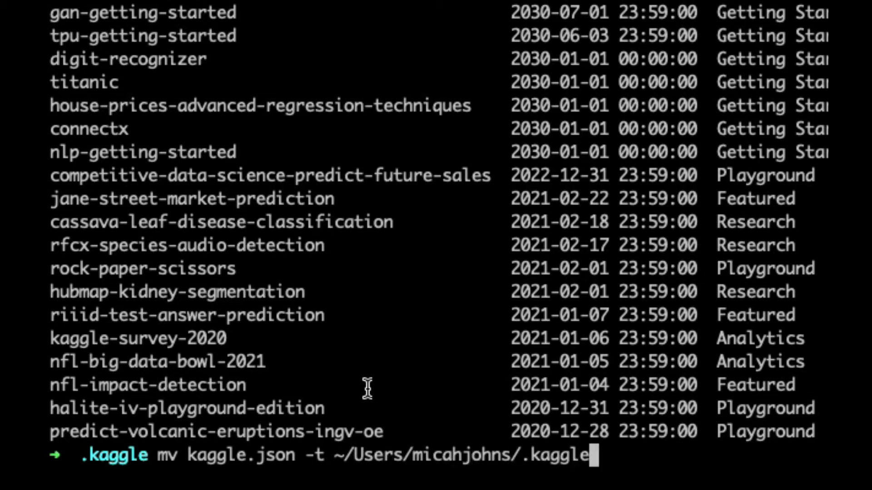
pyautogui.press('BackSpace')
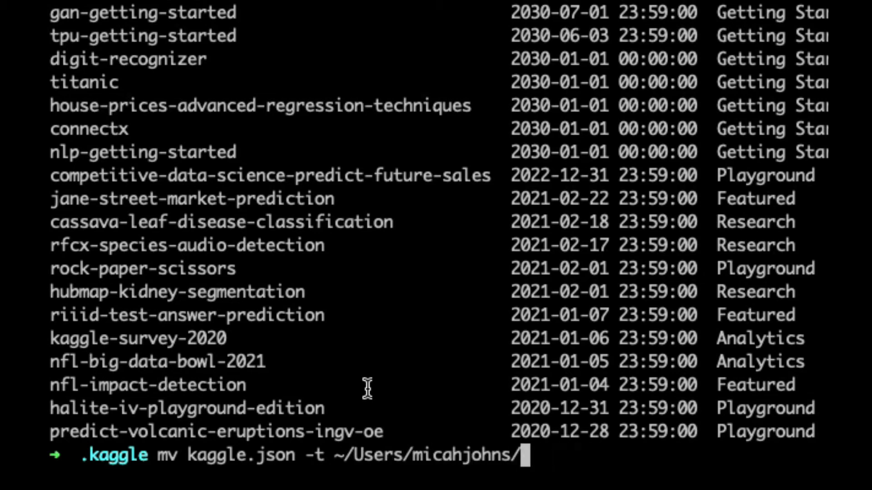
pyautogui.press('BackSpace')
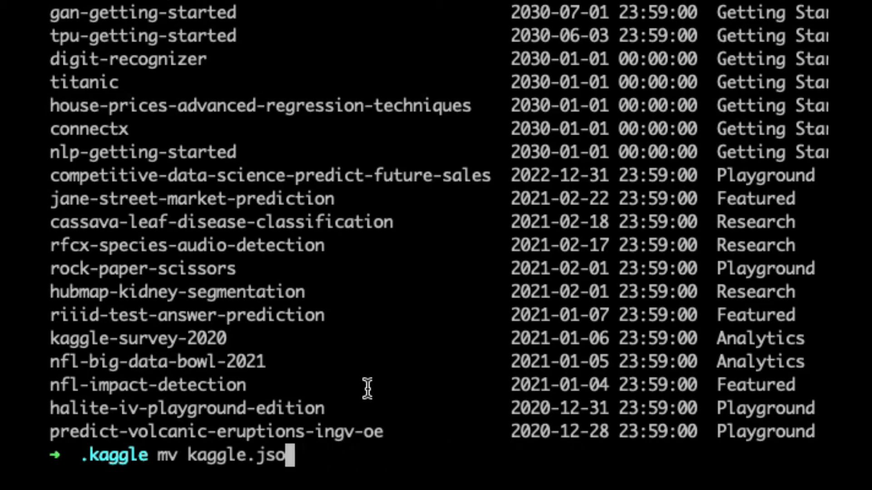
pyautogui.write('ls')
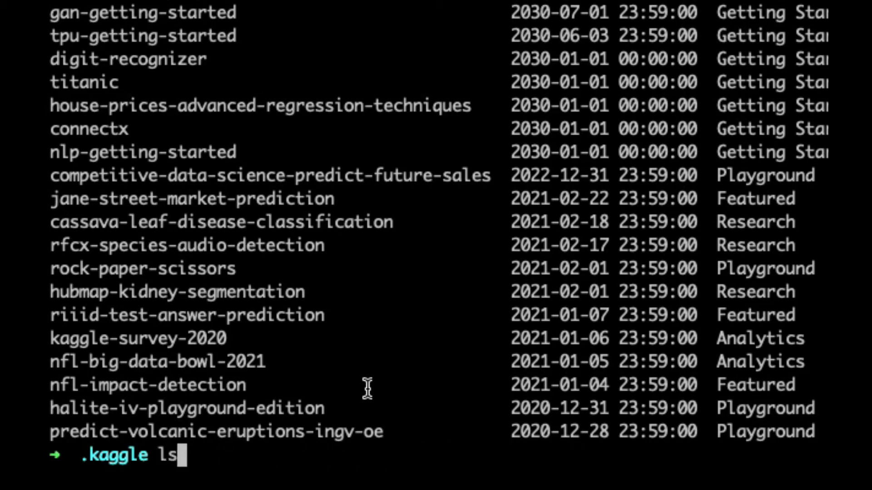
pyautogui.write('cd Downloads')
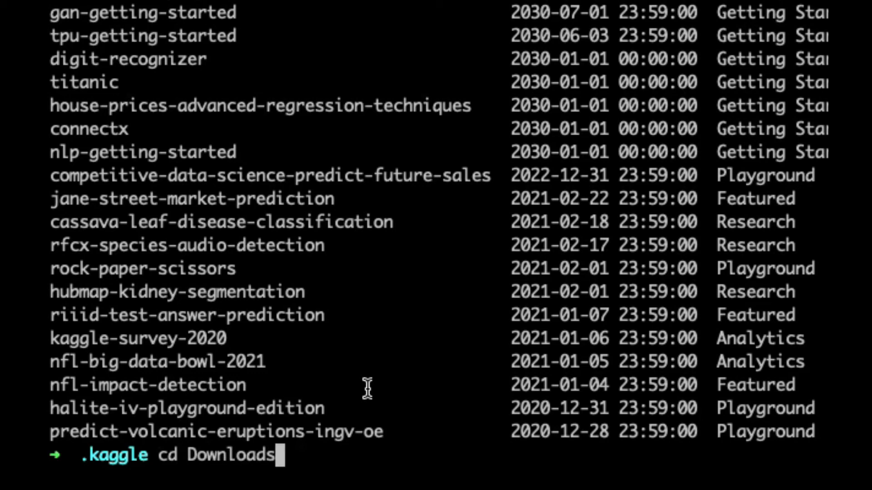